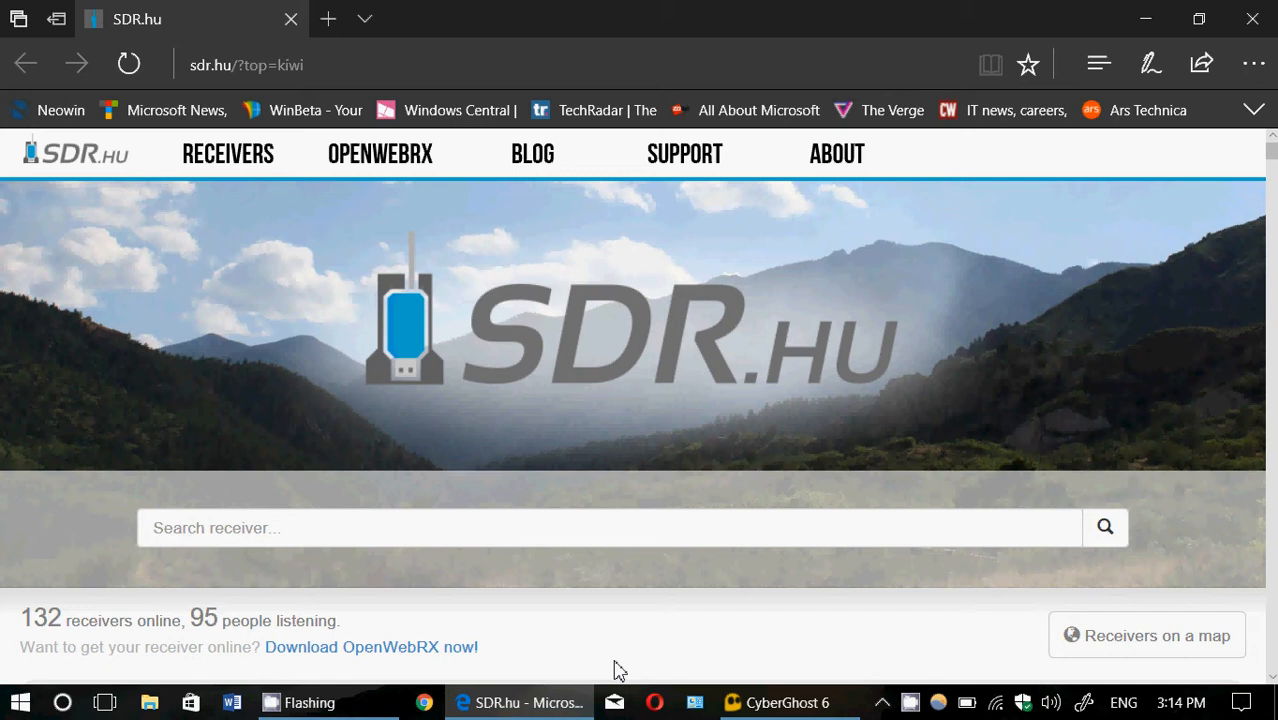
mouse_move(611, 671)
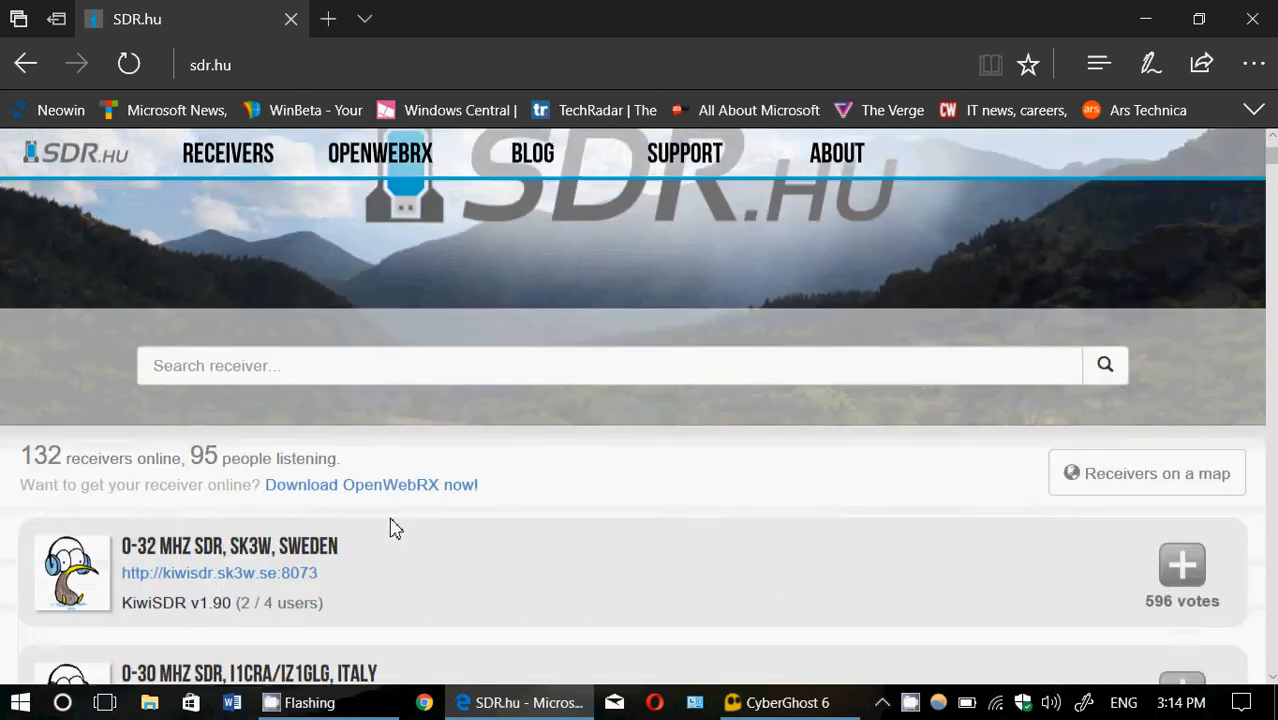
scroll("down", 3)
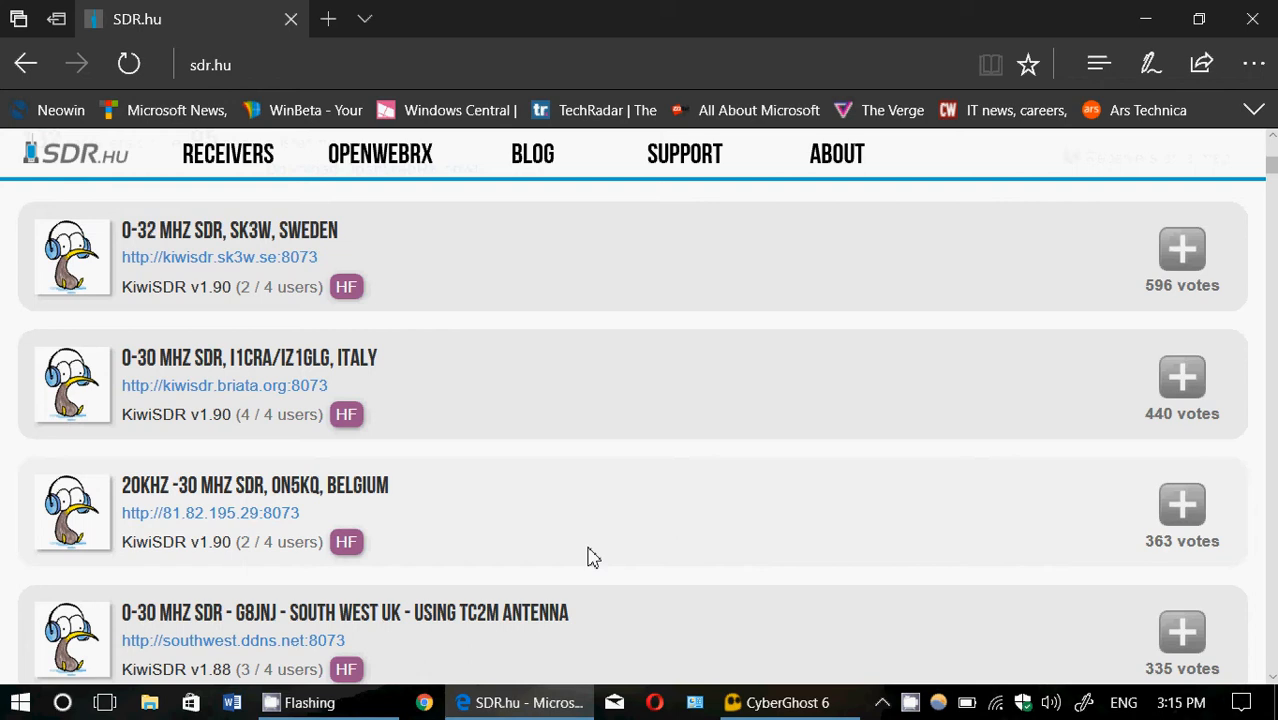
scroll("down", 3)
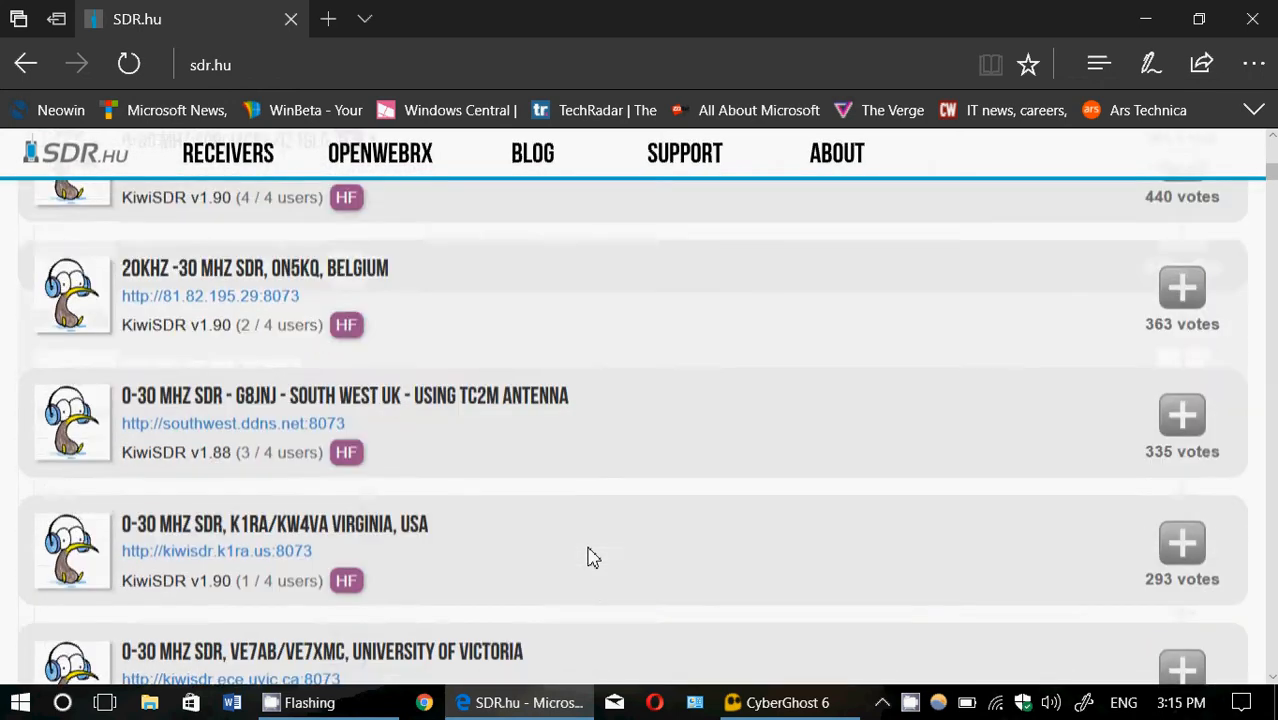
scroll("down", 3)
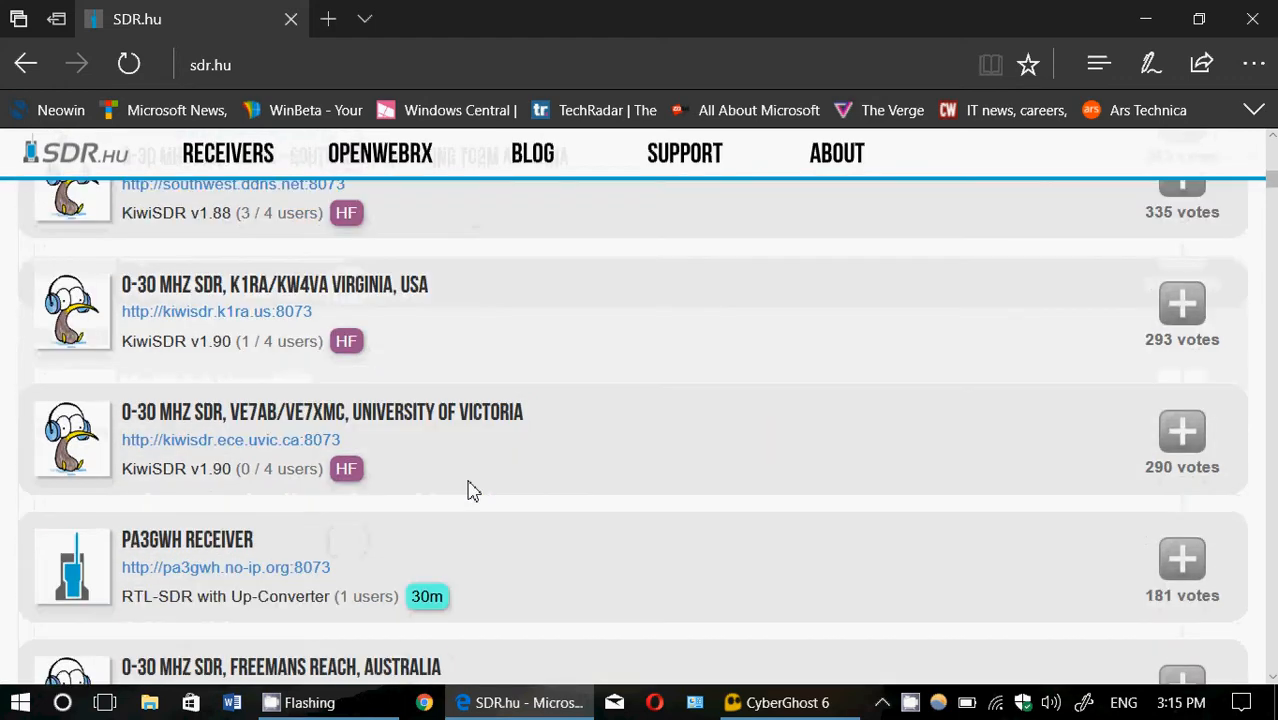
scroll("down", 3)
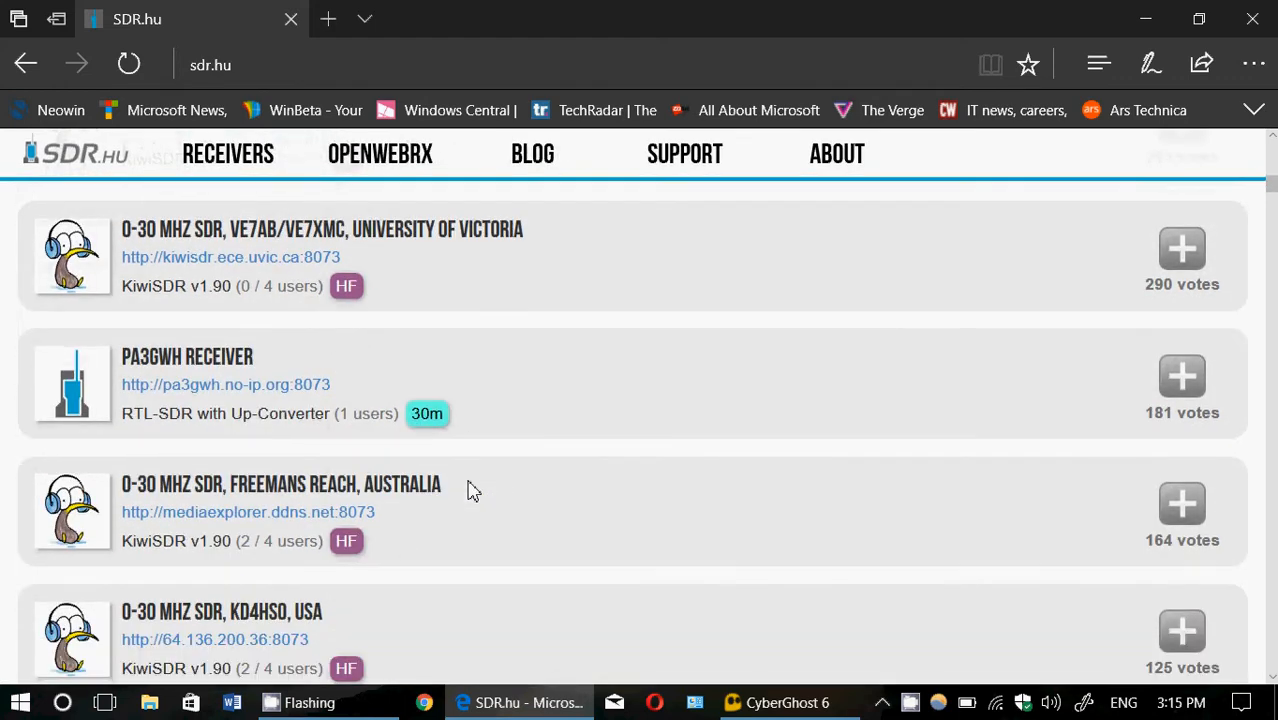
mouse_move(674, 490)
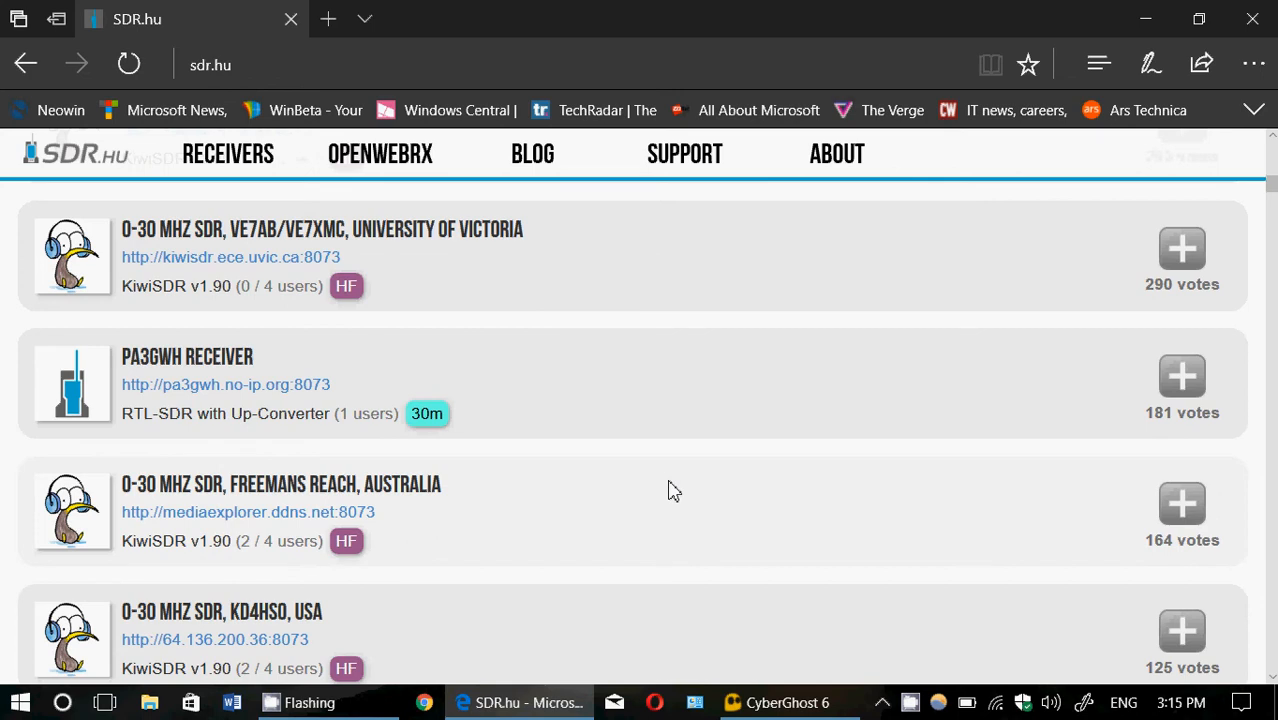
scroll("up", 3)
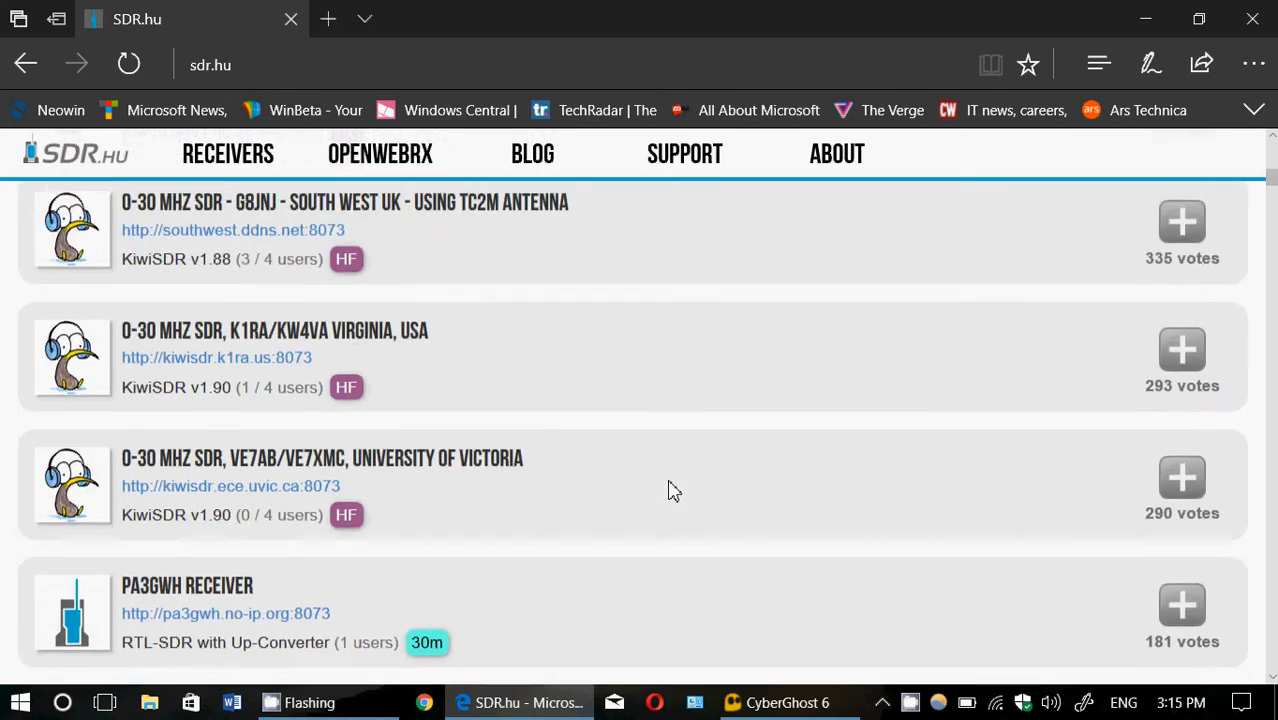
scroll("down", 3)
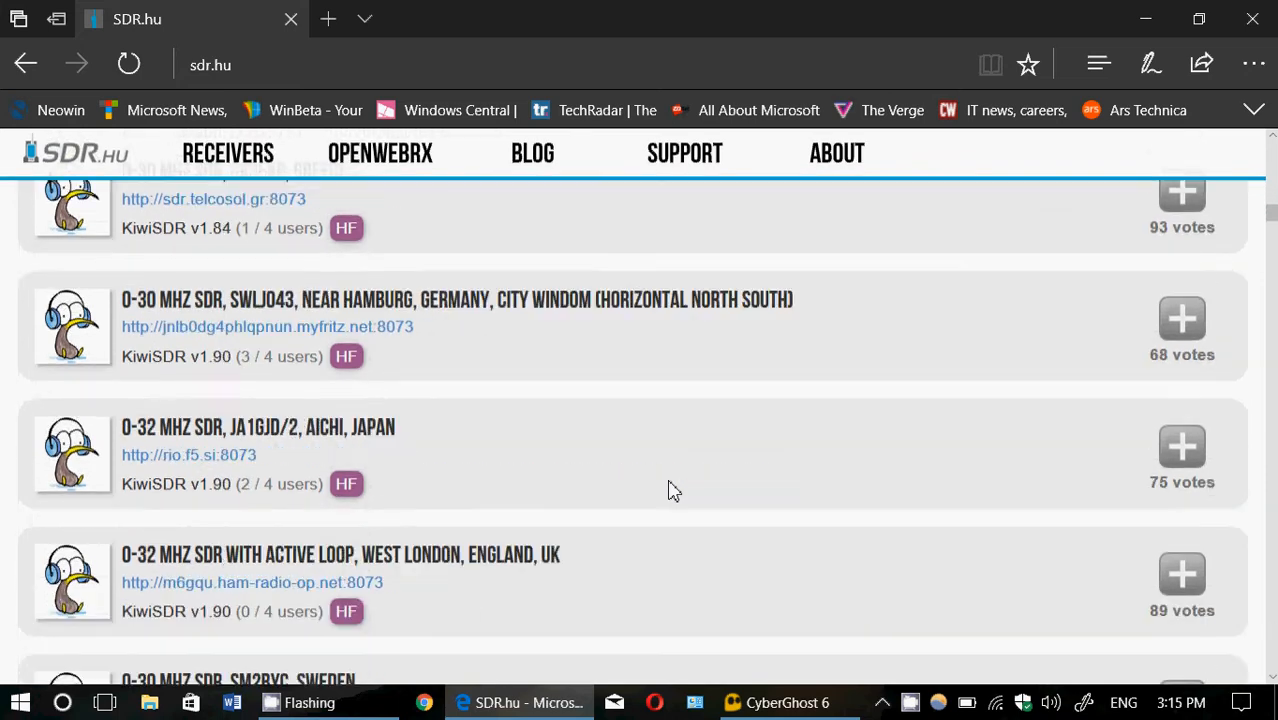
scroll("down", 3)
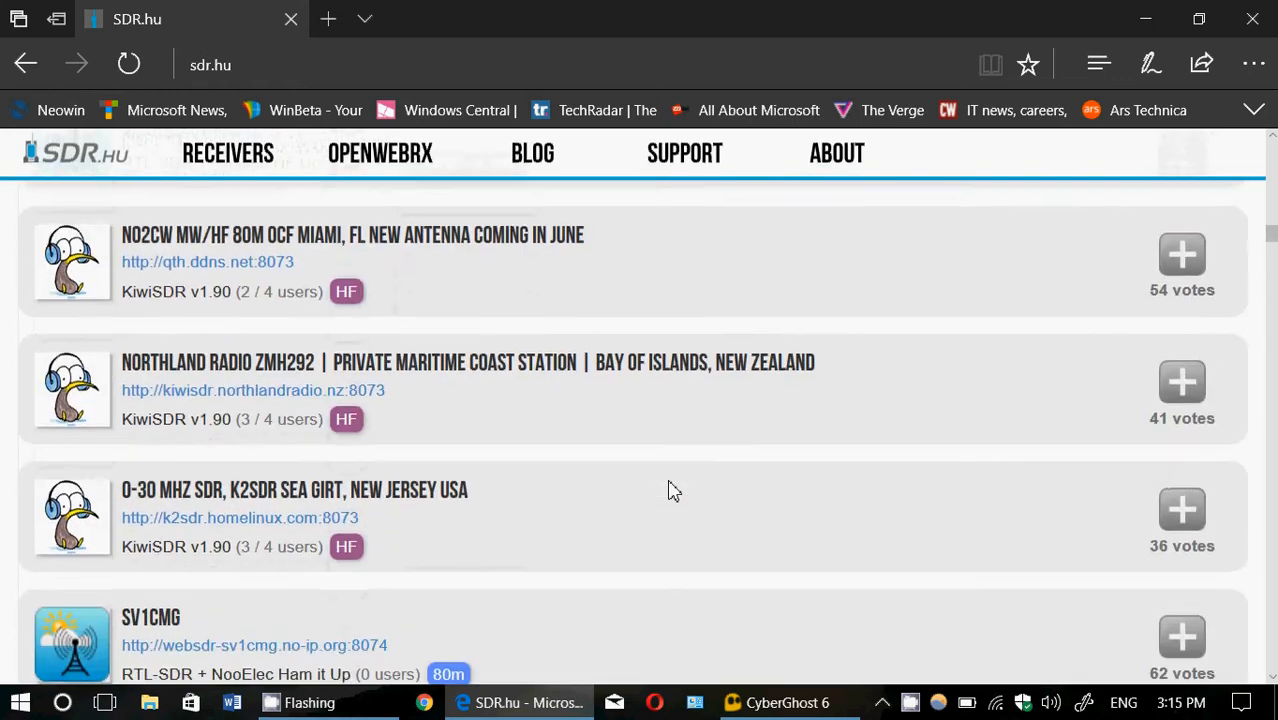
scroll("down", 3)
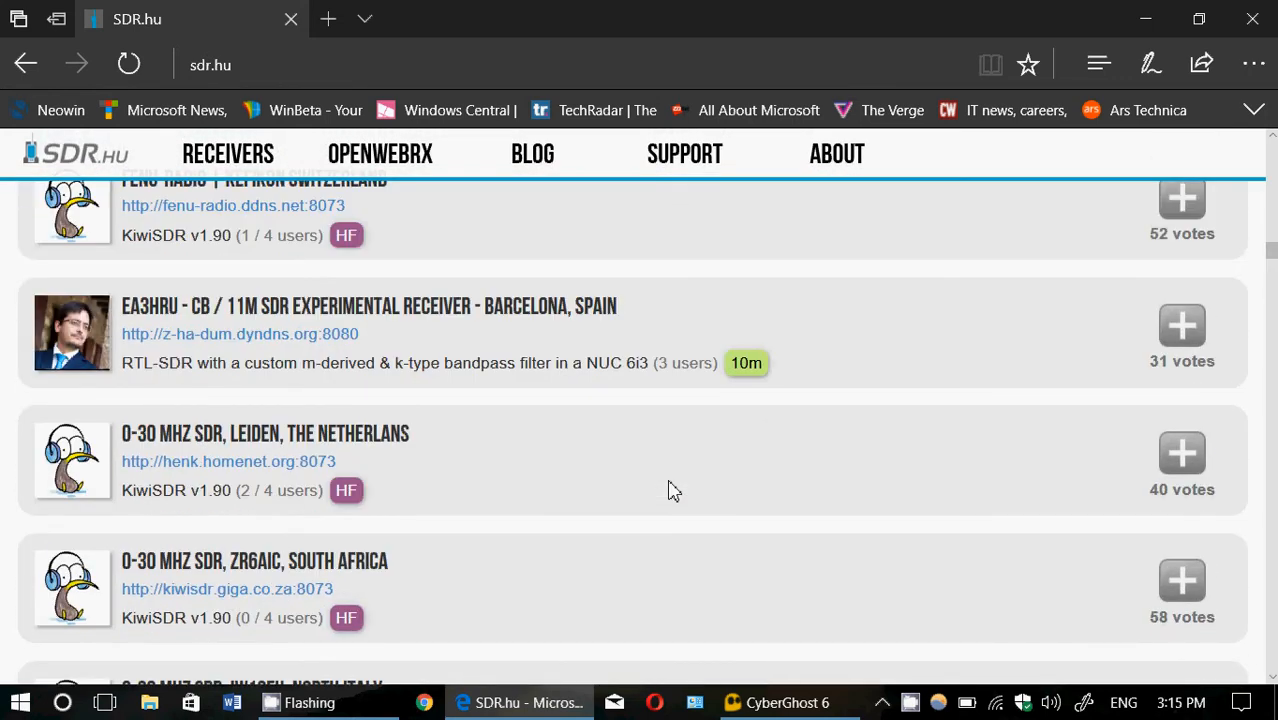
scroll("up", 3)
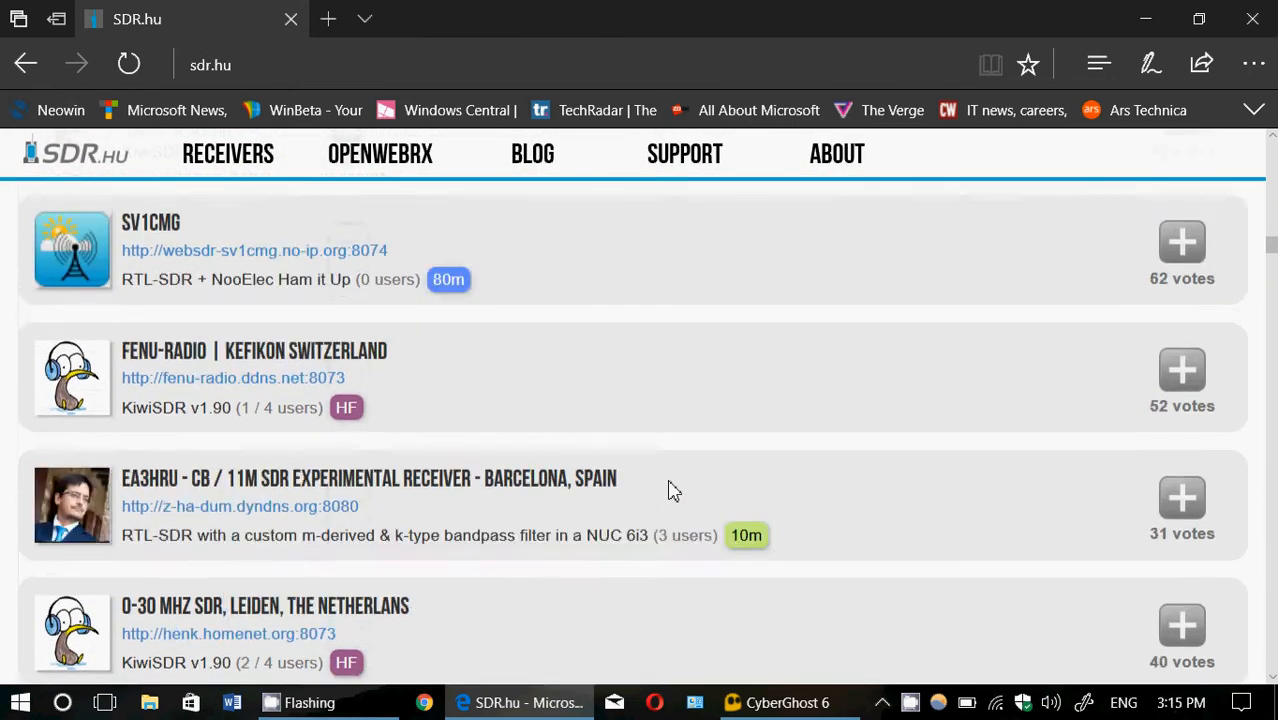
scroll("up", 3)
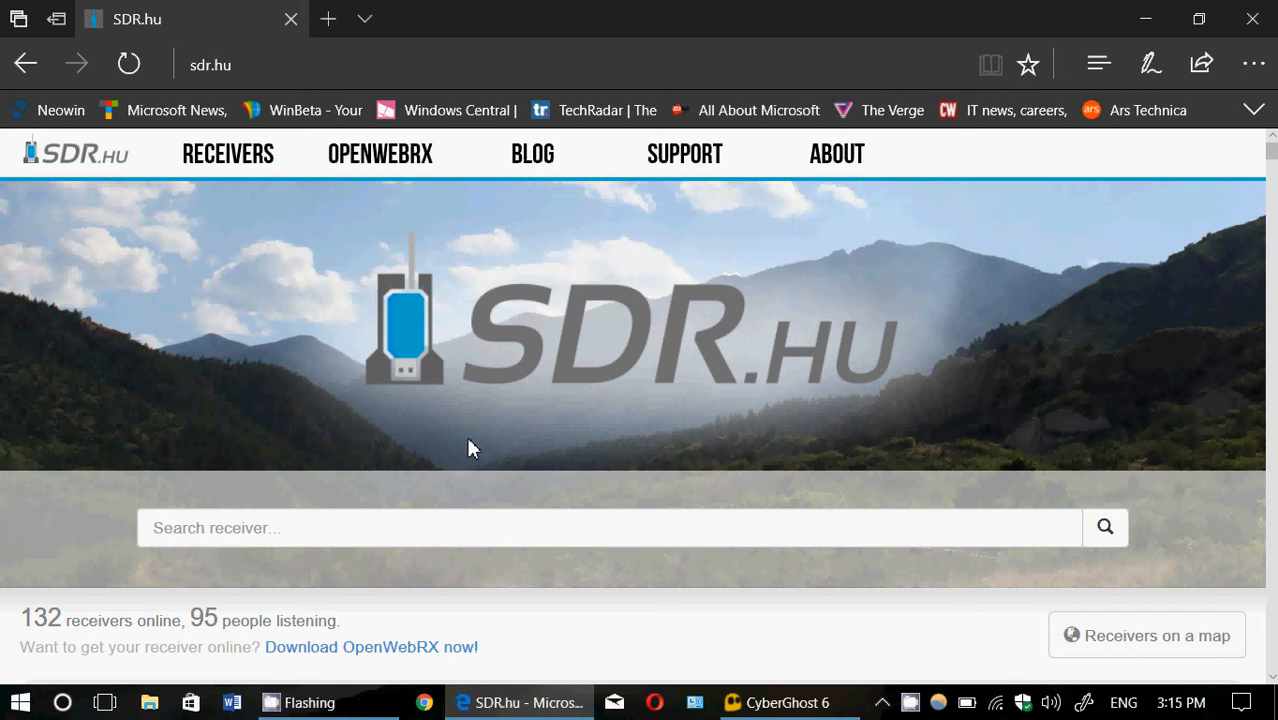
mouse_move(563, 494)
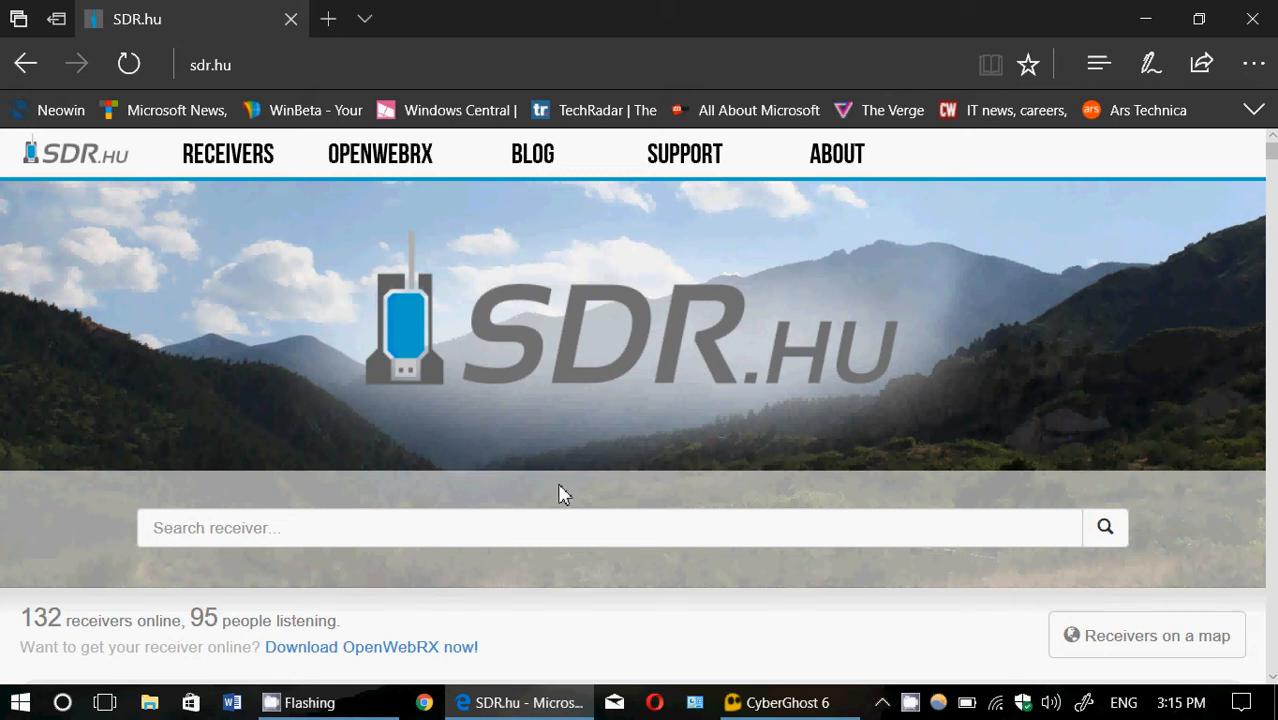
Scroll the list and follow the kiwisdr.sk3w.se:8073 link for SK3W Sweden
scroll("down", 3)
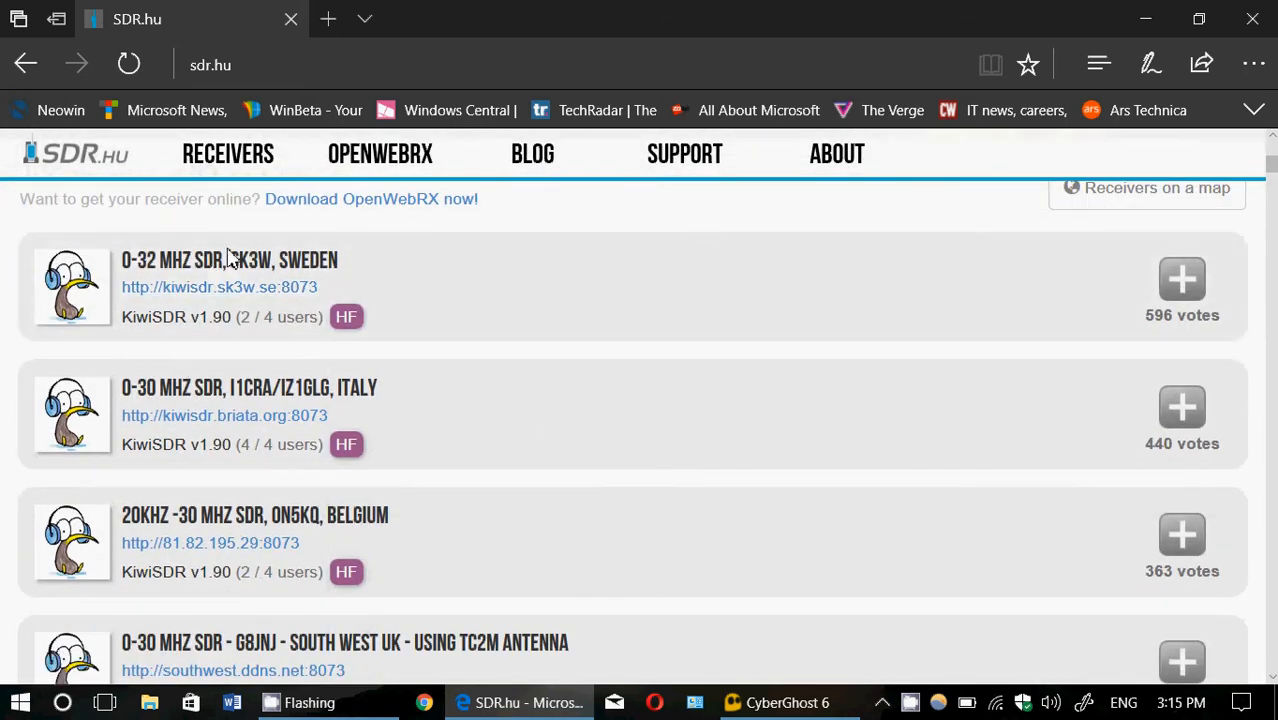
mouse_move(253, 295)
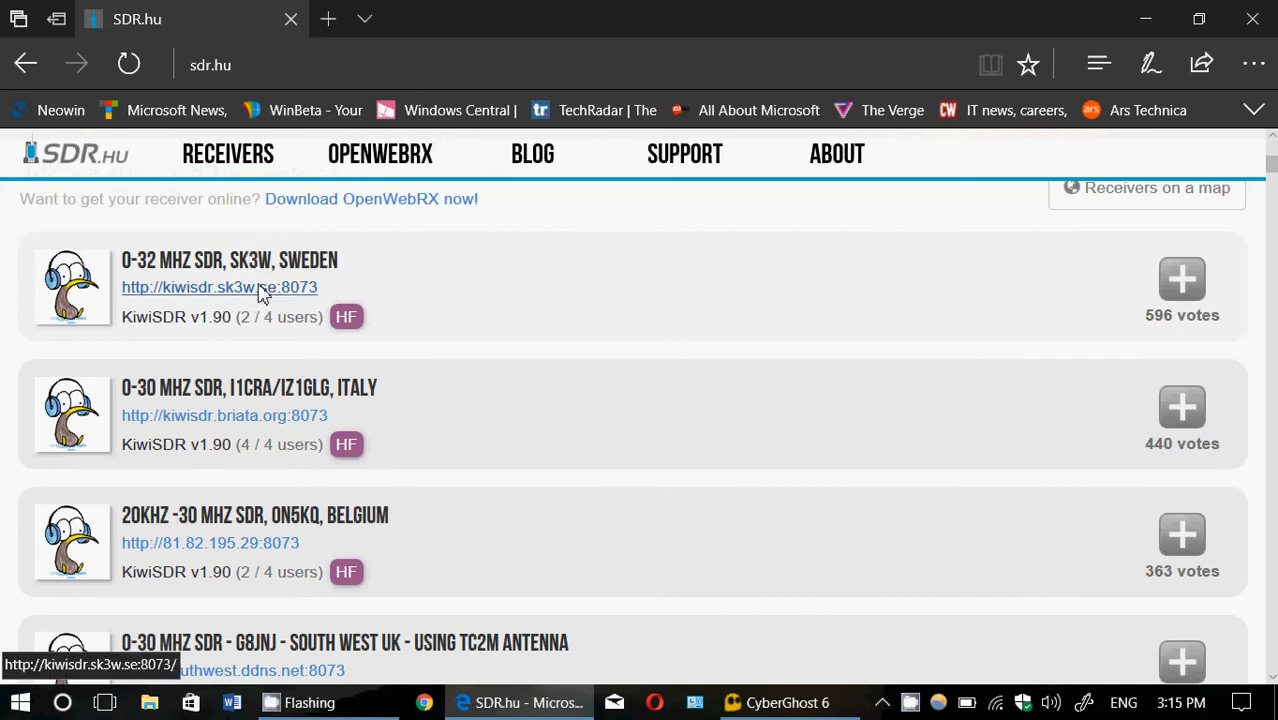
left_click(219, 287)
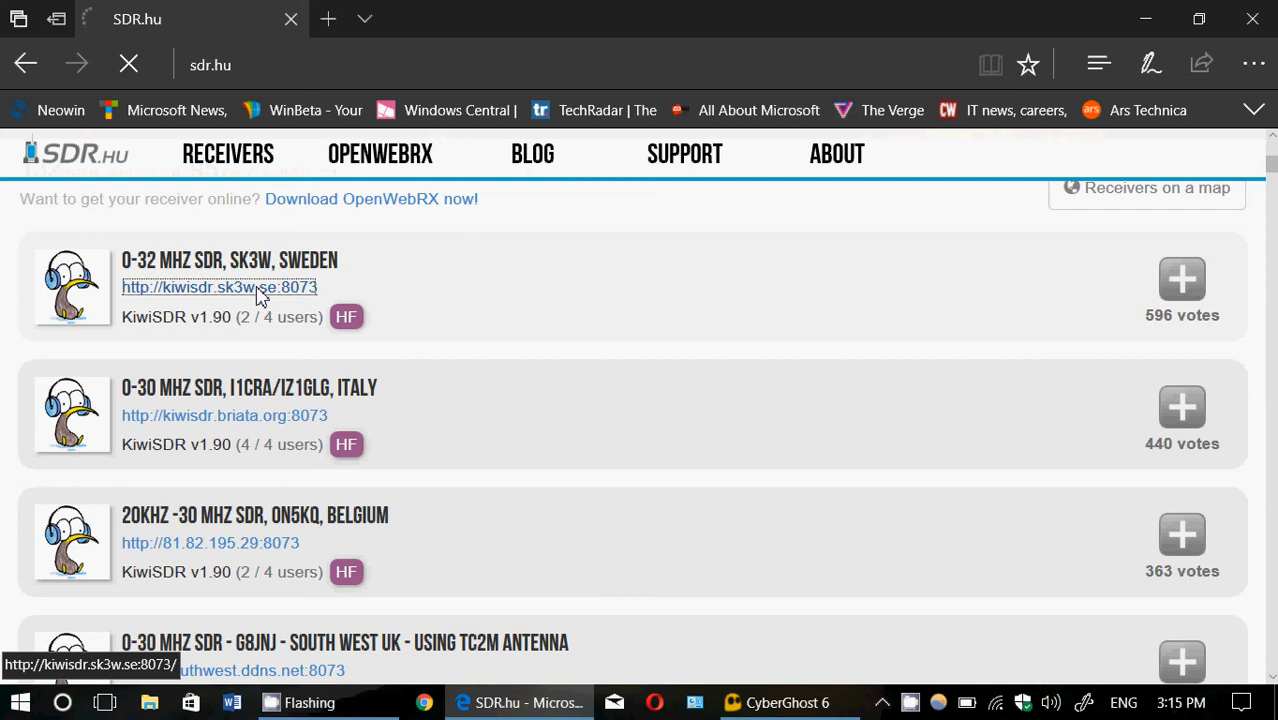
Load the SK3W Fernebo receiver page and collapse the contacts and status panel
left_click(219, 287)
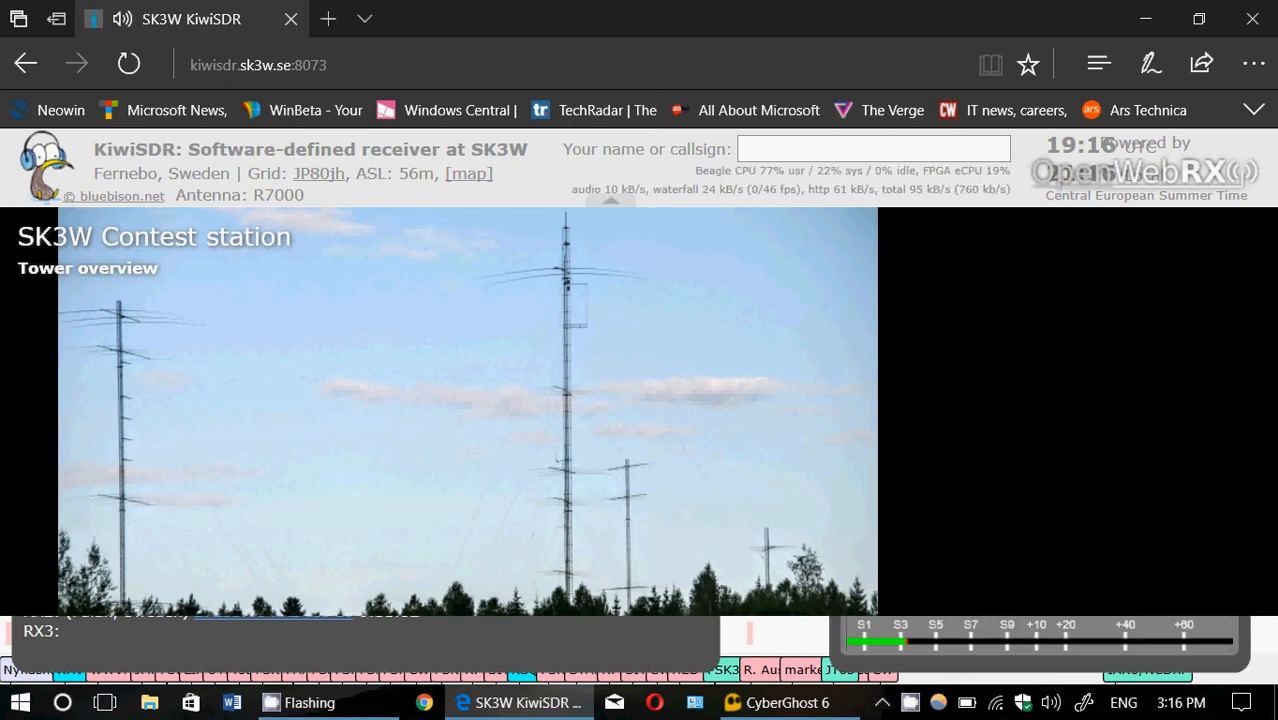
mouse_move(755, 595)
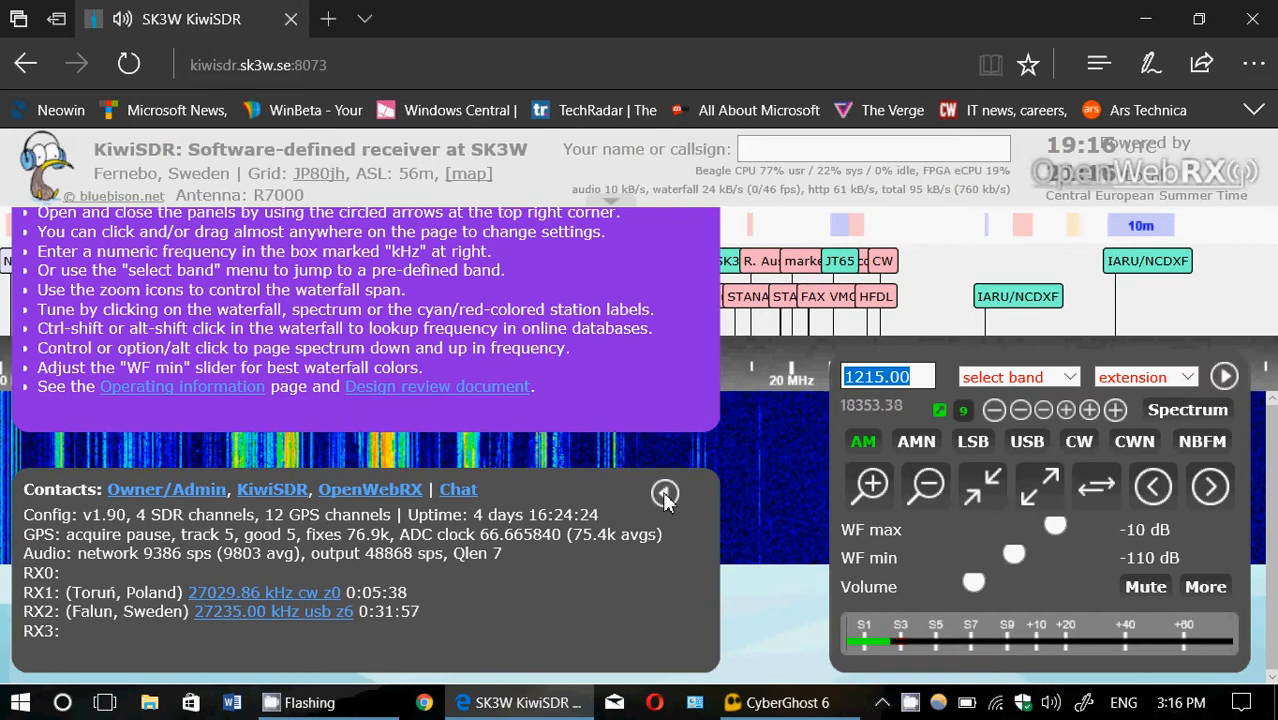
left_click(665, 495)
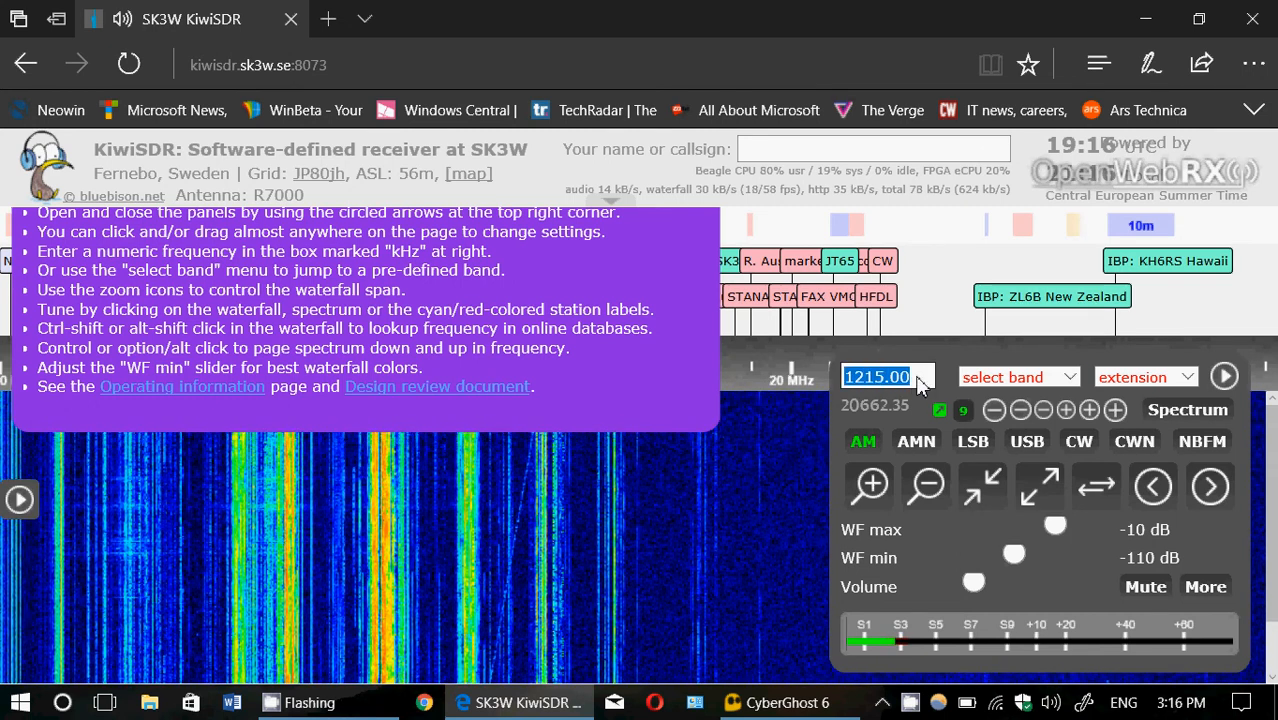
Enter 607 kHz, then tune to about 15558.01 kHz on the waterfall scale
type("6070.00")
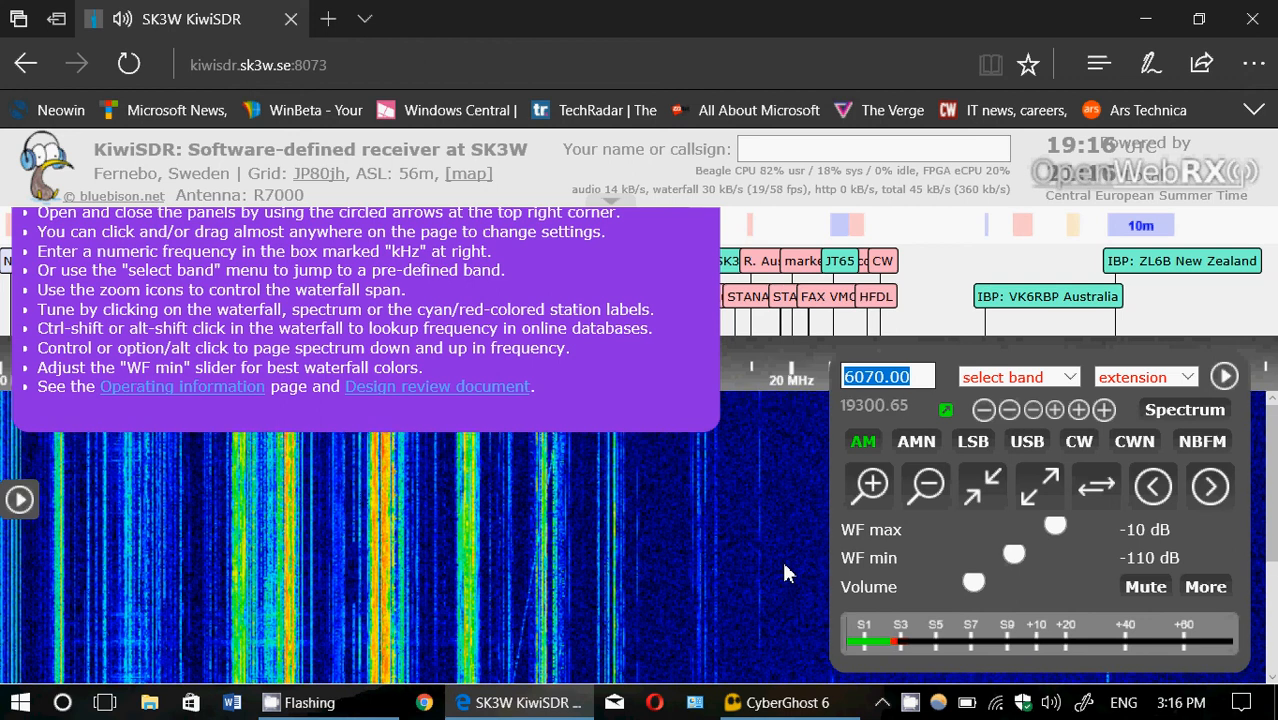
mouse_move(1228, 332)
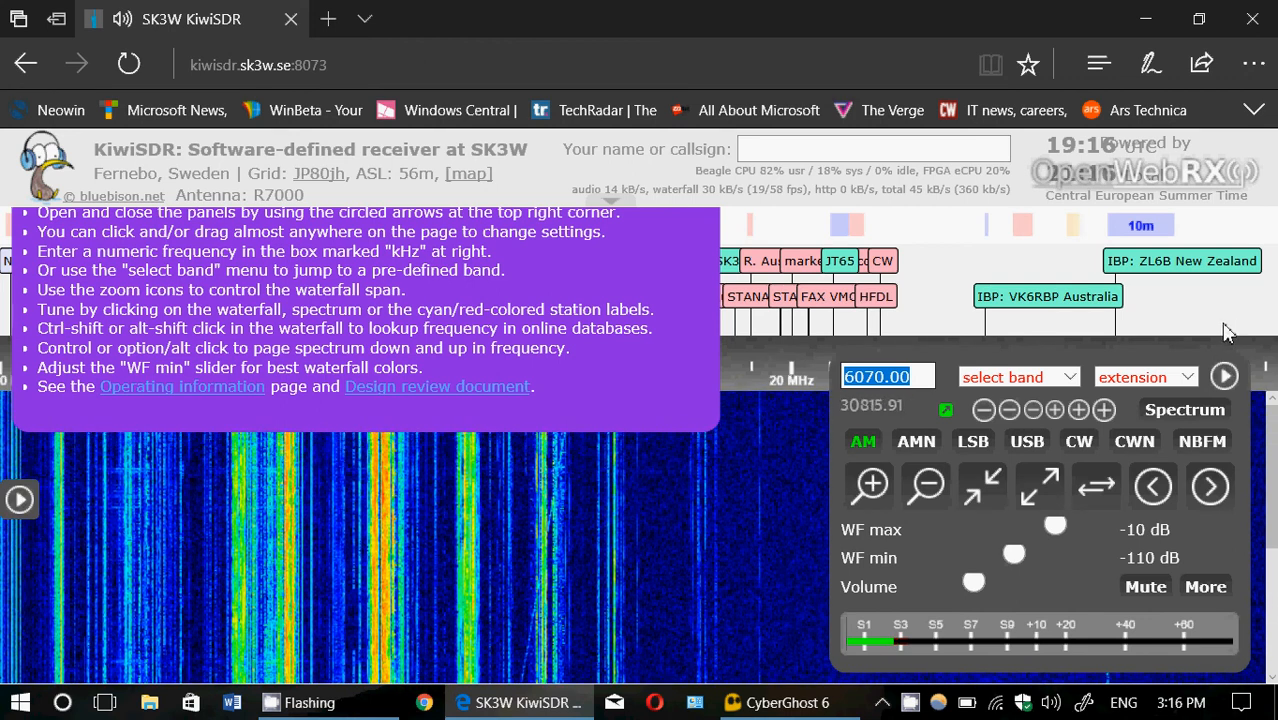
mouse_move(1130, 318)
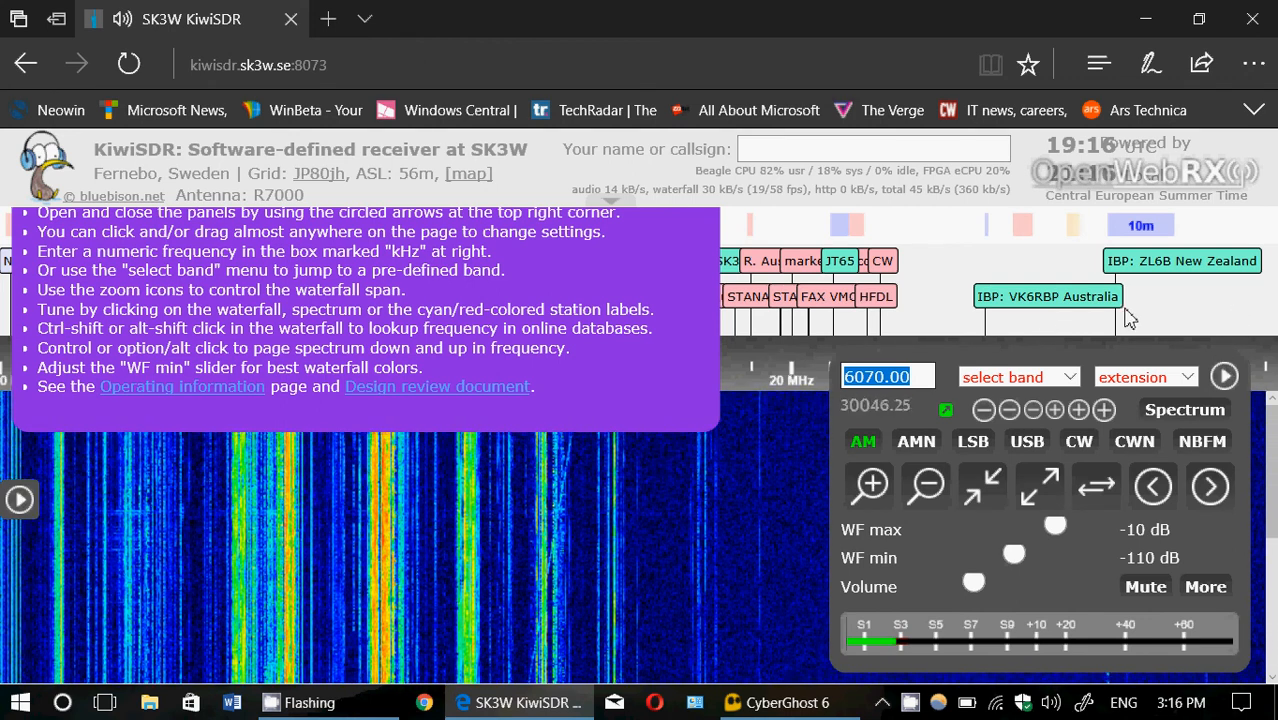
left_click(922, 486)
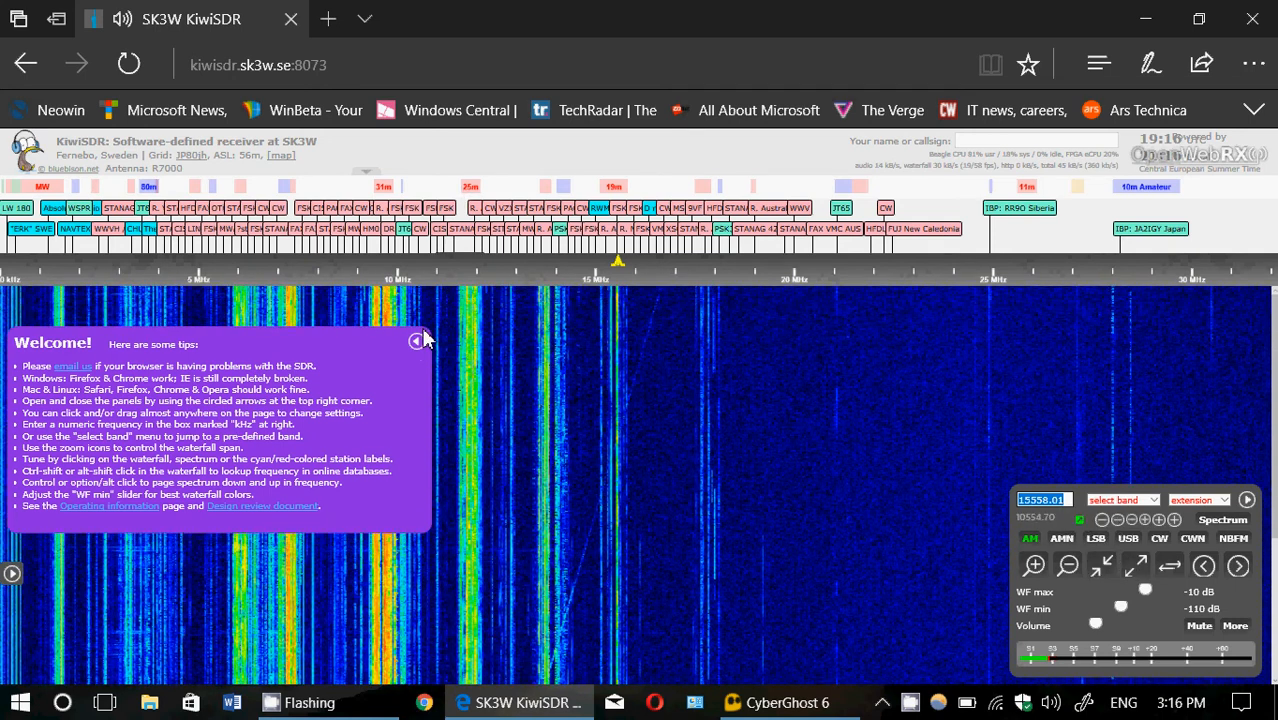
Collapse the Welcome tips panel and go back to the SDR.hu receiver directory
left_click(415, 340)
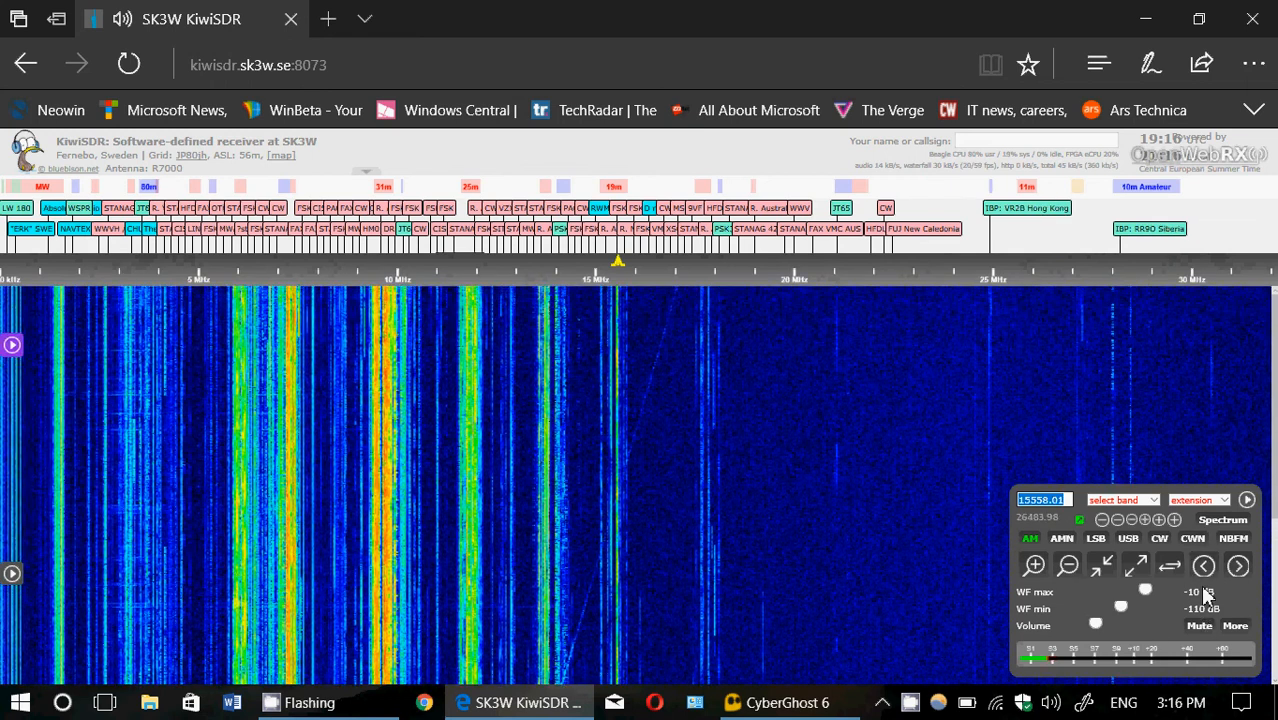
left_click(1043, 499)
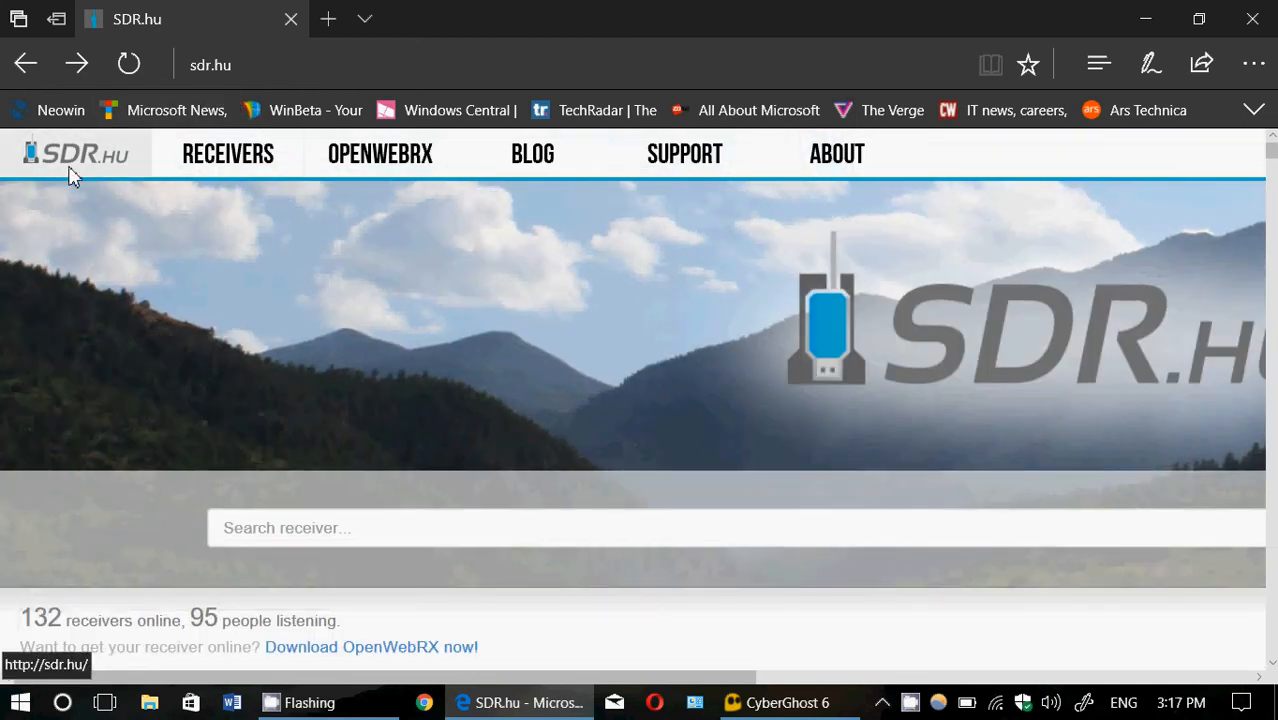
scroll("down", 3)
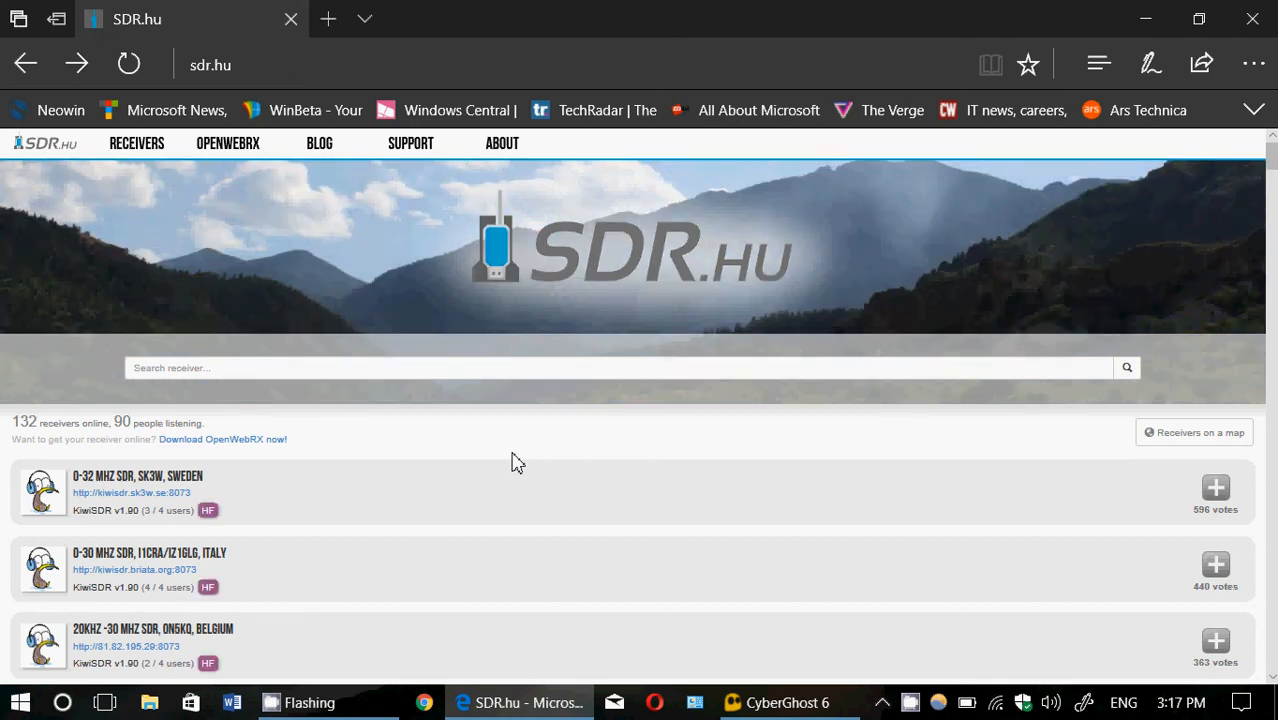
mouse_move(884, 500)
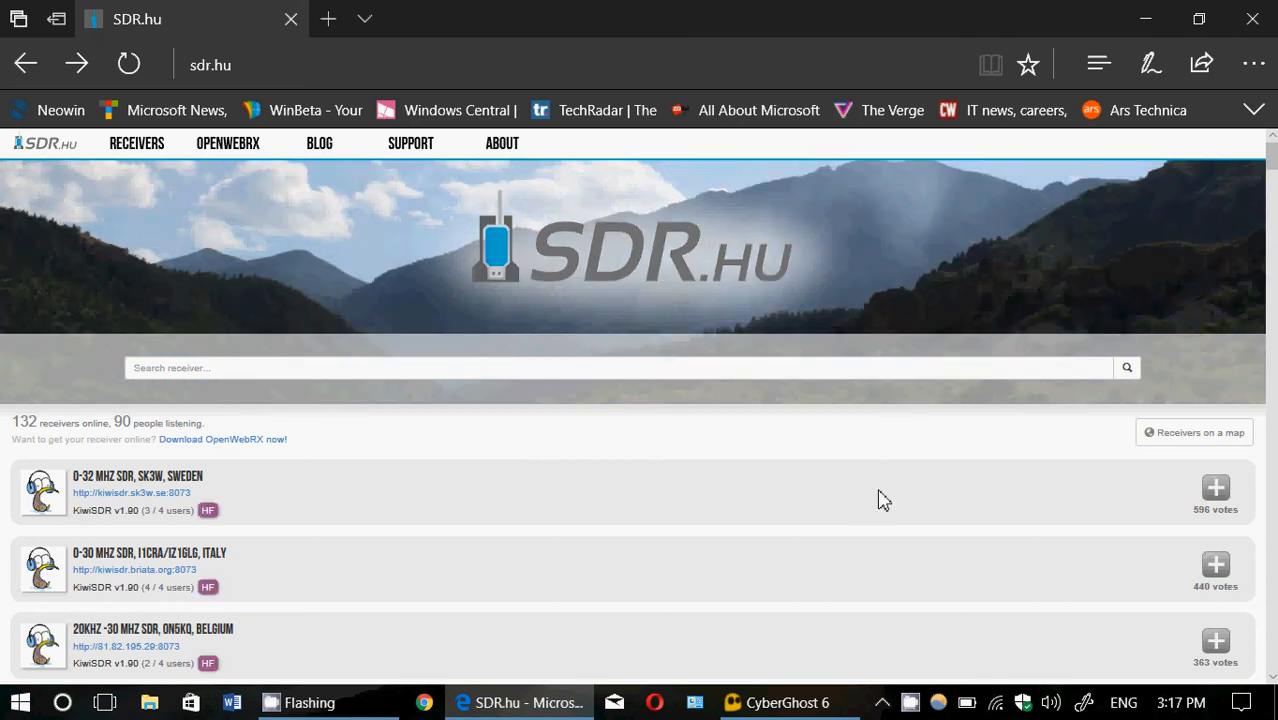
left_click(420, 702)
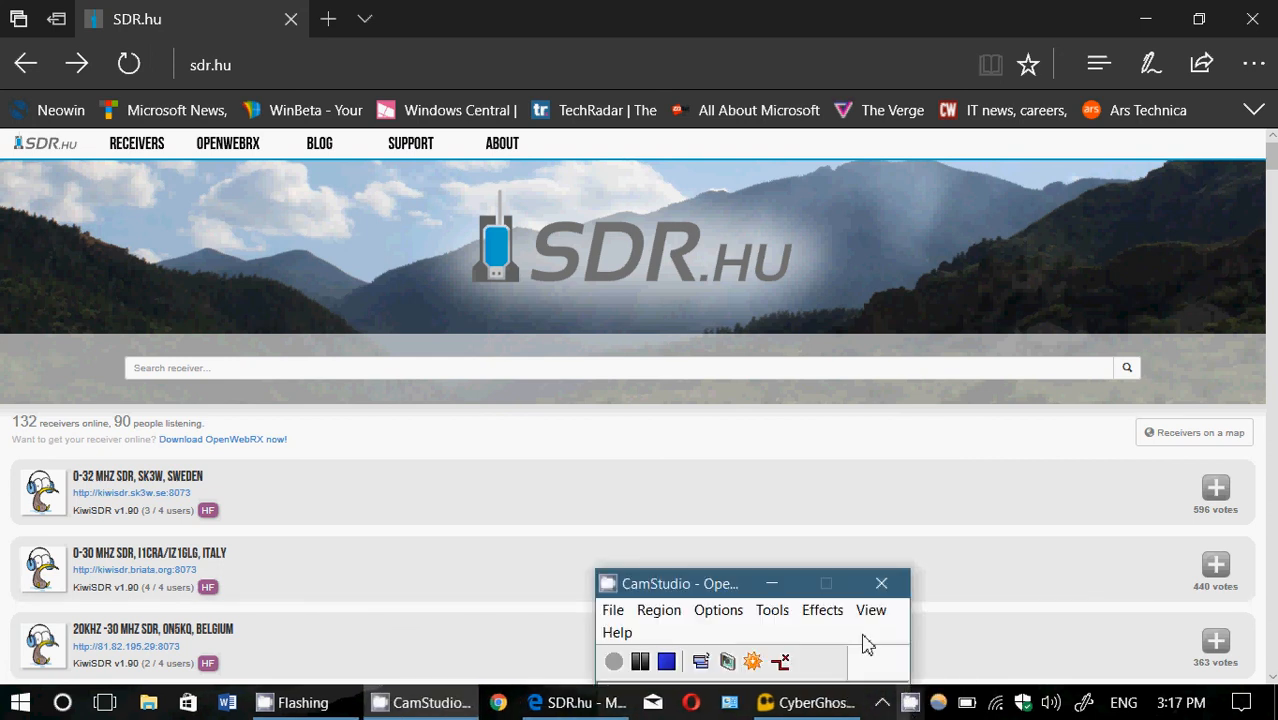